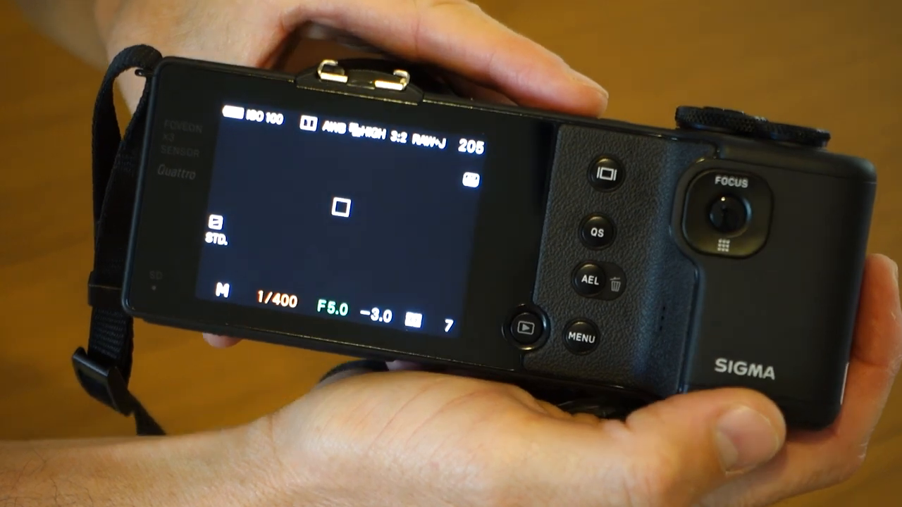
# Show the DP2Q0005.tif BMW wheel-hub photo in the Develop workspace.
pyautogui.click(598, 232)
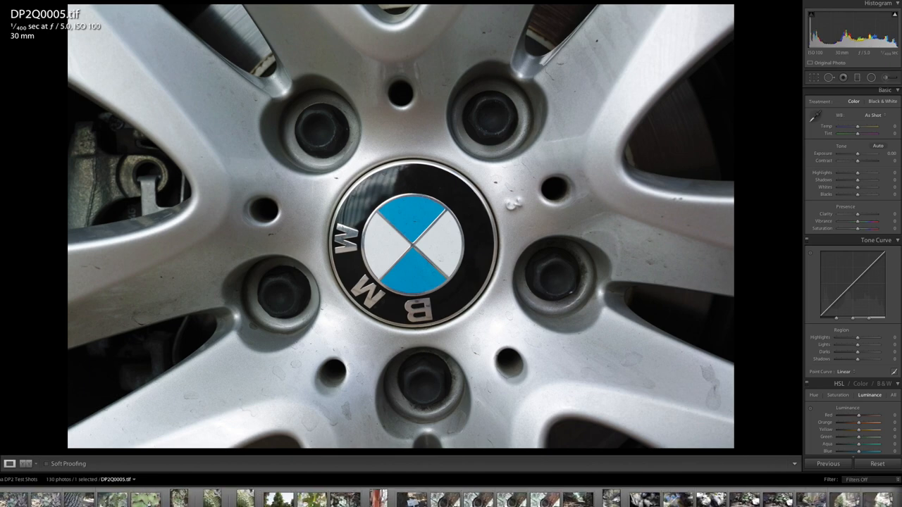
# Step through the lens cap and oak-leaves shots to the SDIM0020 tree-knot photo.
pyautogui.click(379, 499)
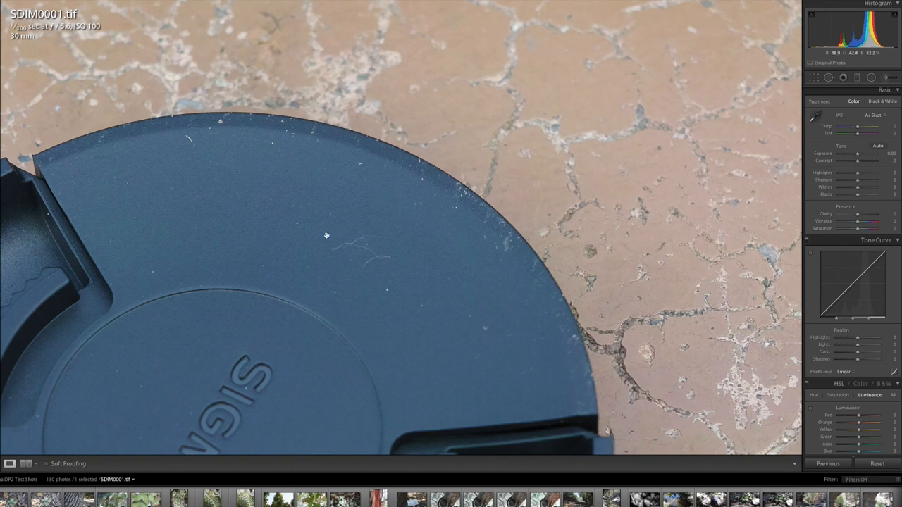
pyautogui.moveTo(494, 327)
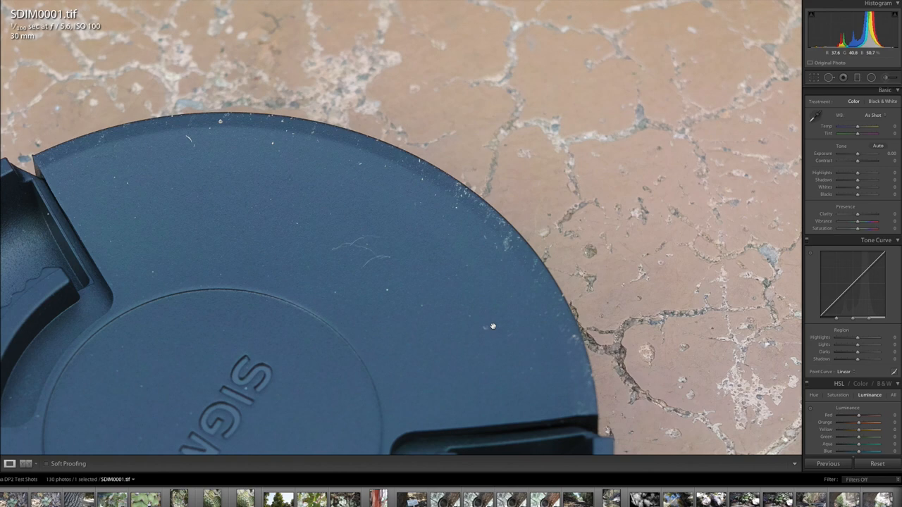
pyautogui.moveTo(491, 331)
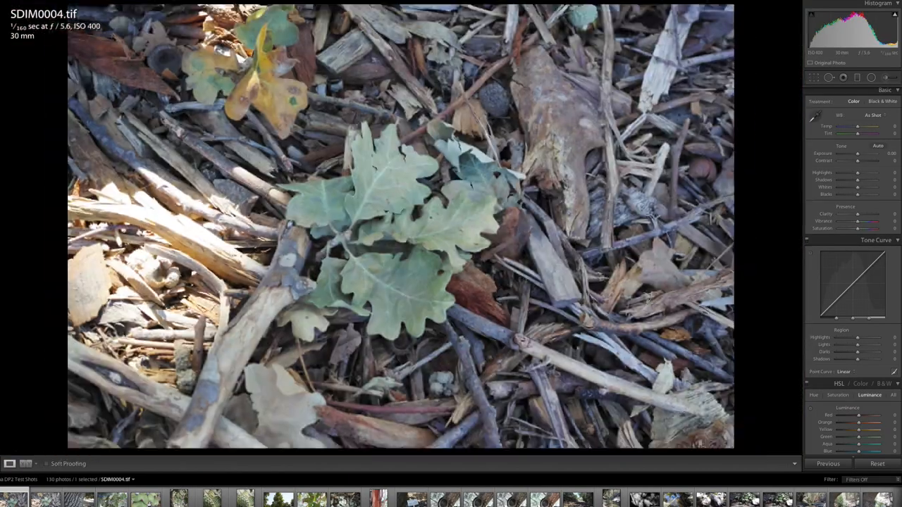
pyautogui.click(471, 499)
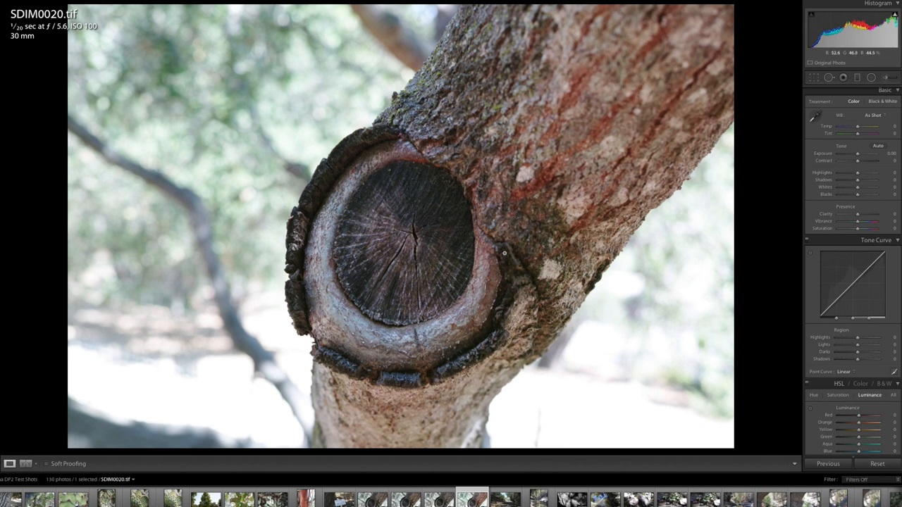
# Compare the SDIM0019 and SDIM0018 knot shots, then land on the Sigma Shots Day 2-001 portrait.
pyautogui.click(437, 499)
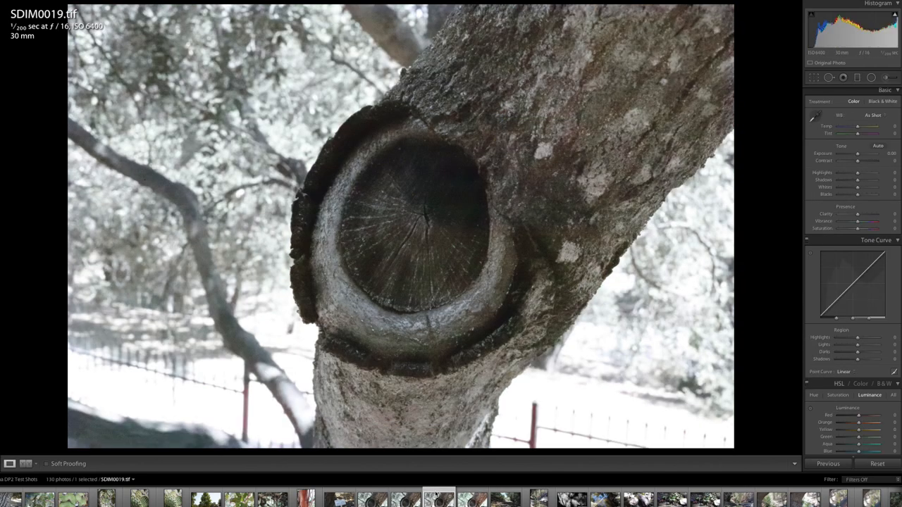
pyautogui.click(404, 499)
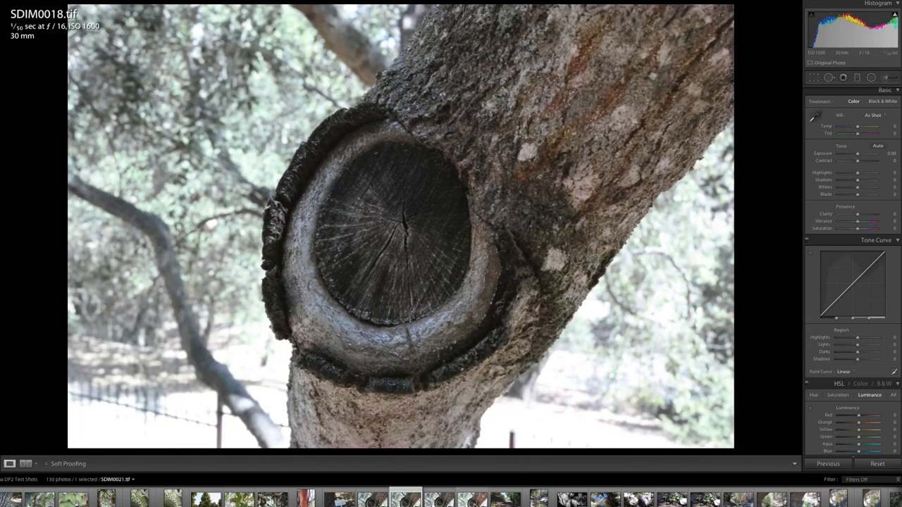
pyautogui.click(437, 499)
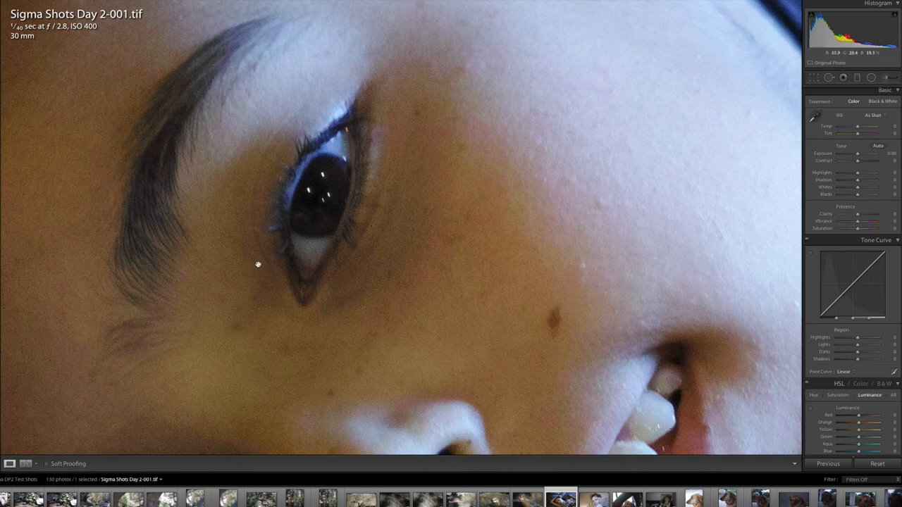
pyautogui.moveTo(396, 192)
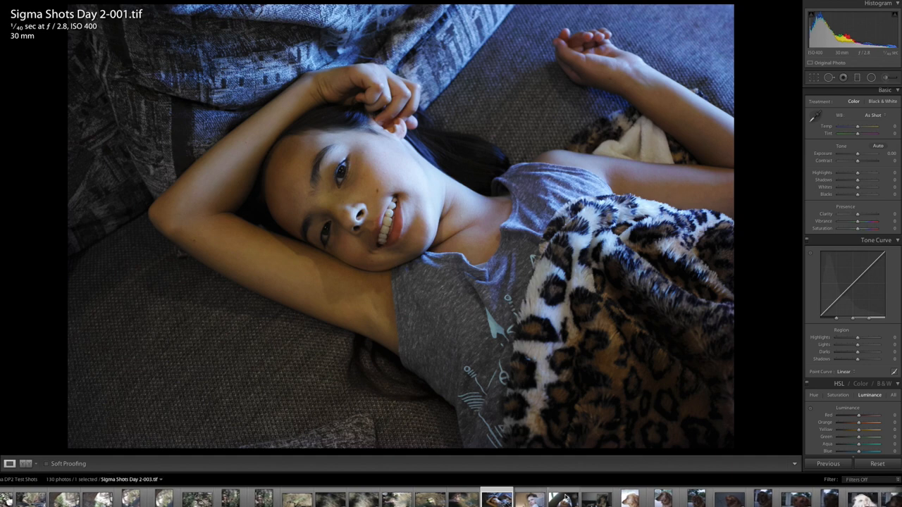
# Select the backlit Sigma Shots Day 2-003 portrait of the girl in the filmstrip.
pyautogui.click(563, 499)
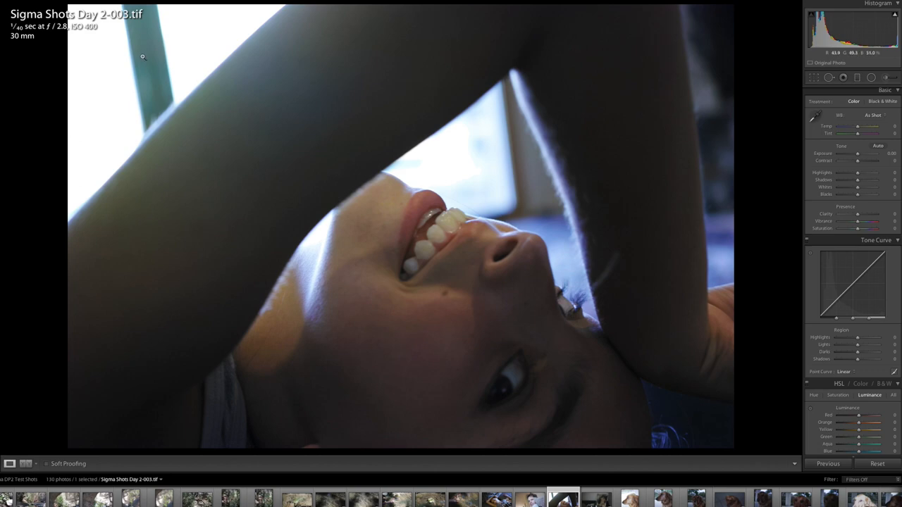
pyautogui.moveTo(654, 463)
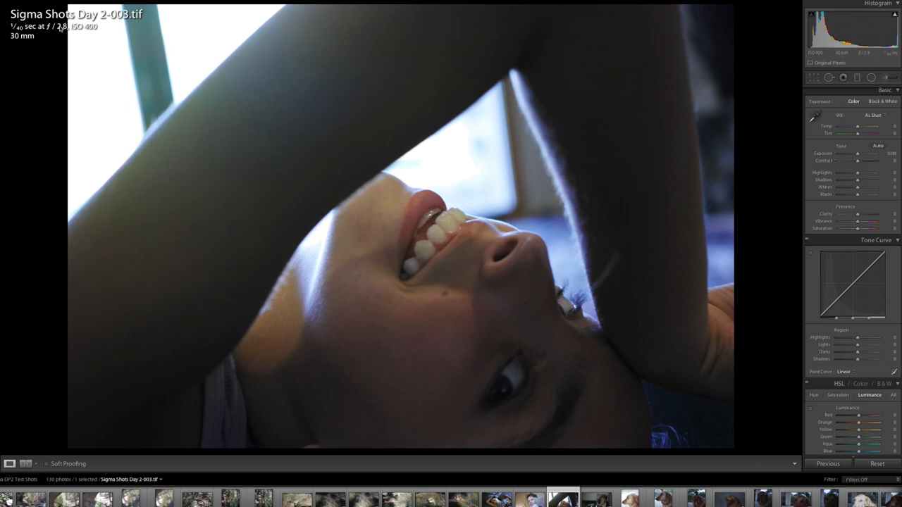
pyautogui.moveTo(539, 485)
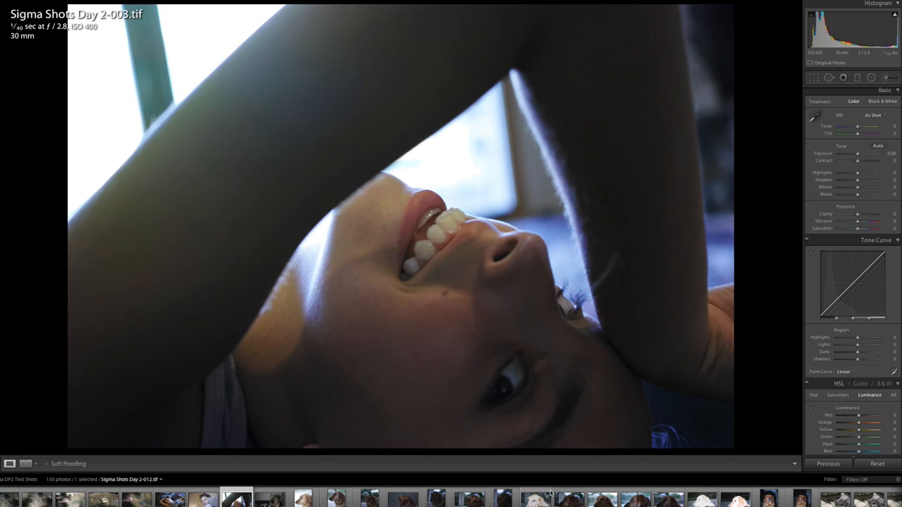
# Load the Sigma Shots Day 2-012 dog photo and pull its Exposure down to darken it.
pyautogui.click(535, 499)
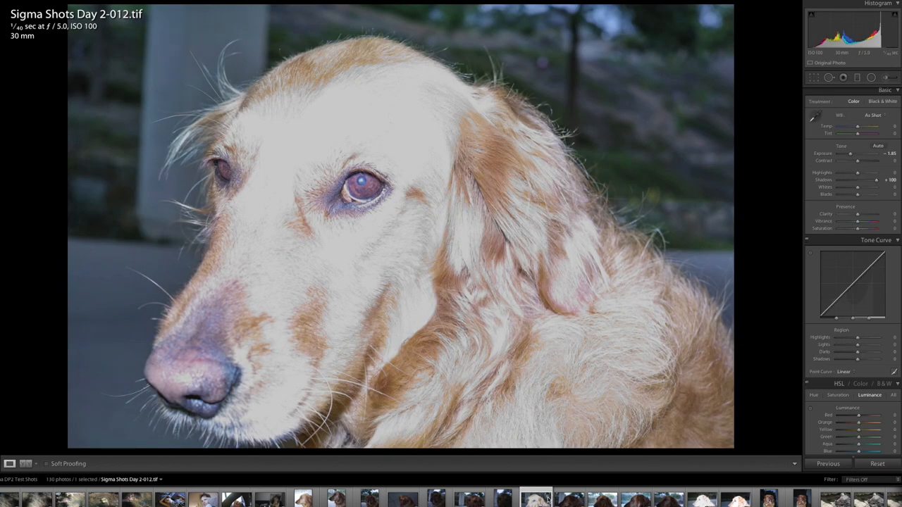
pyautogui.click(876, 464)
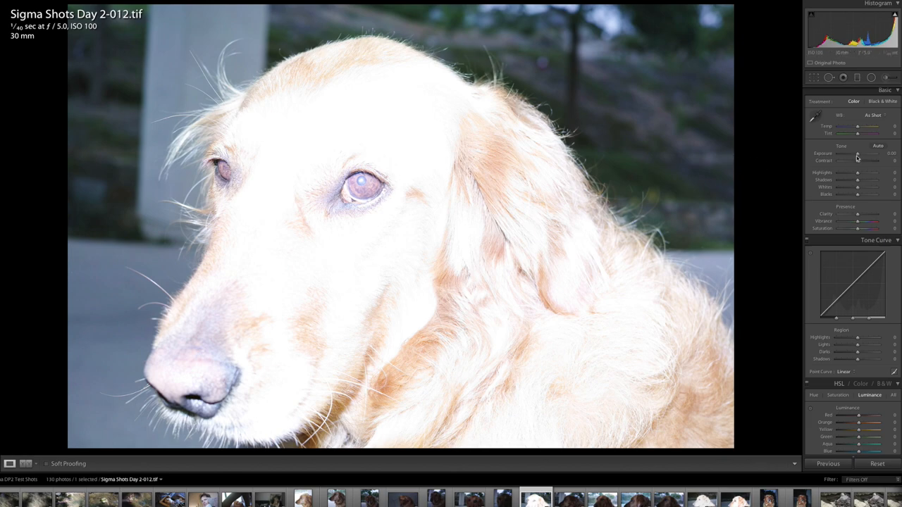
pyautogui.moveTo(860, 154); pyautogui.dragTo(854, 153)
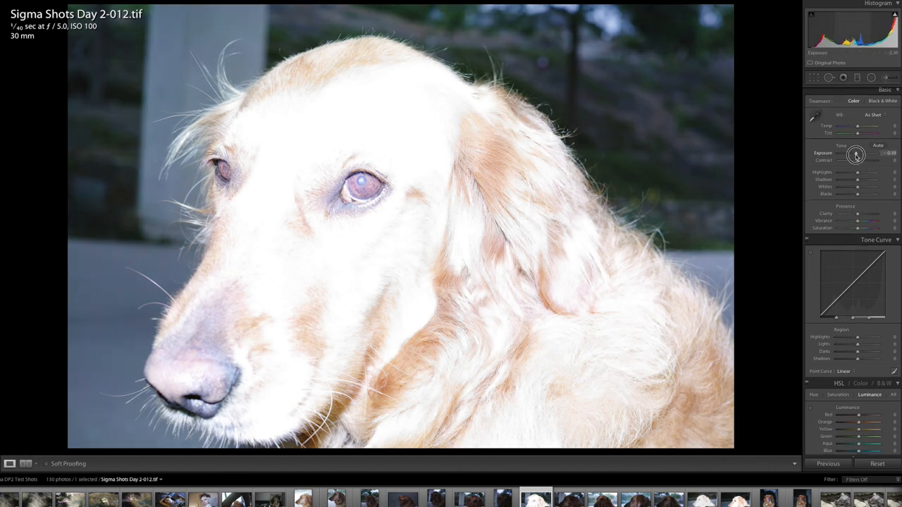
pyautogui.moveTo(857, 154); pyautogui.dragTo(848, 154)
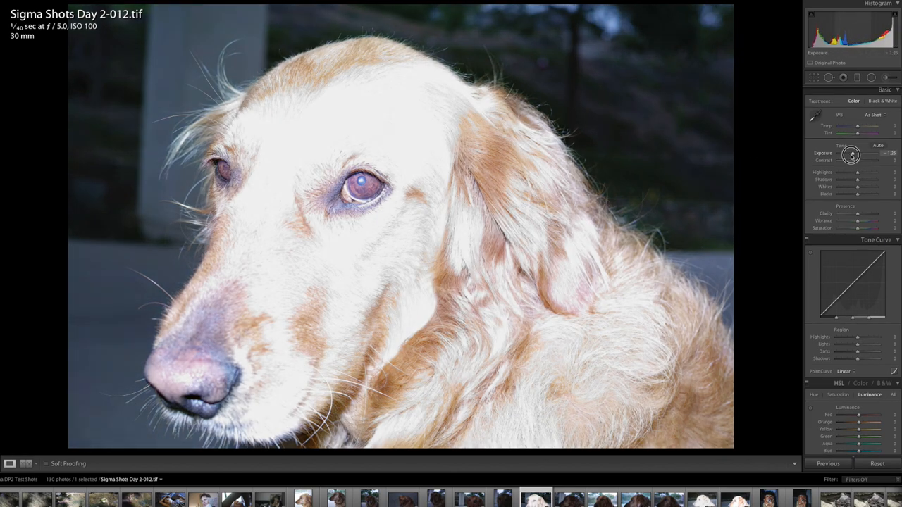
pyautogui.moveTo(858, 153); pyautogui.dragTo(852, 152)
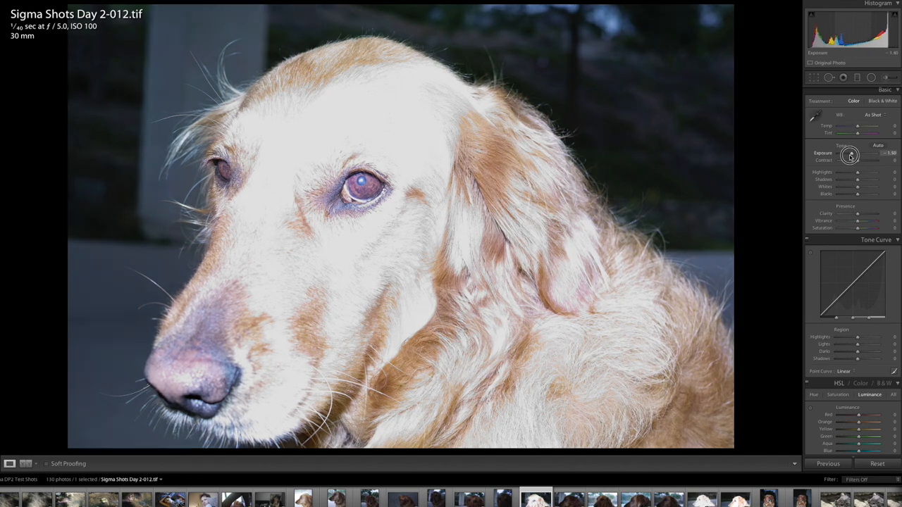
pyautogui.moveTo(857, 153); pyautogui.dragTo(847, 153)
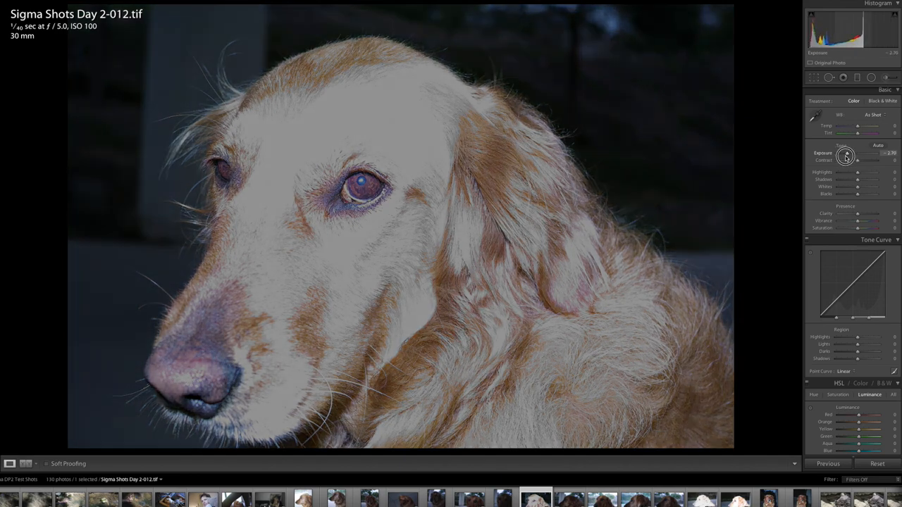
pyautogui.moveTo(846, 155); pyautogui.dragTo(843, 156)
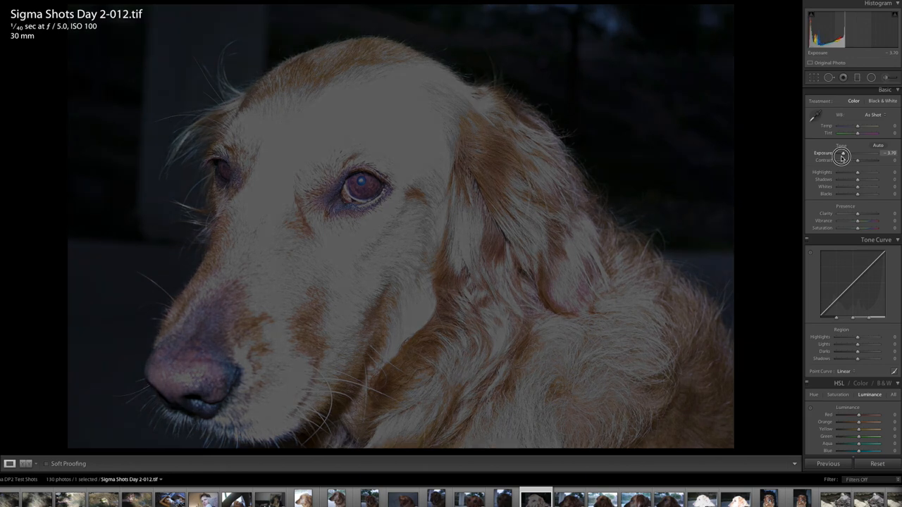
# Push the dog photo's Exposure back up so the golden dog looks much brighter.
pyautogui.moveTo(860, 155); pyautogui.dragTo(857, 155)
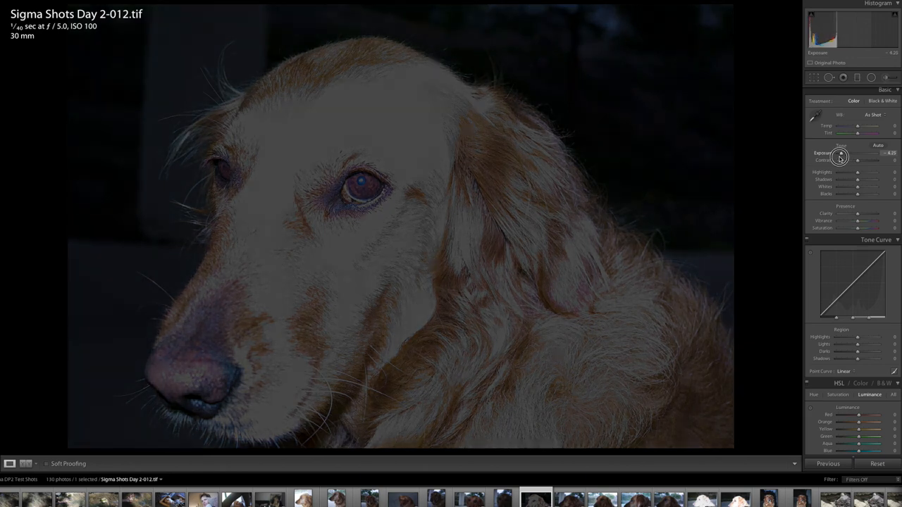
pyautogui.moveTo(857, 157); pyautogui.dragTo(831, 156)
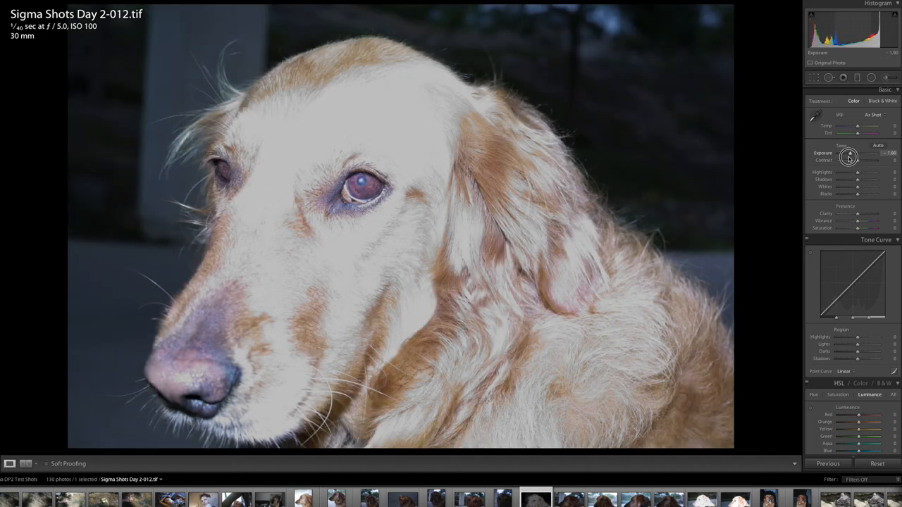
pyautogui.moveTo(858, 152); pyautogui.dragTo(851, 150)
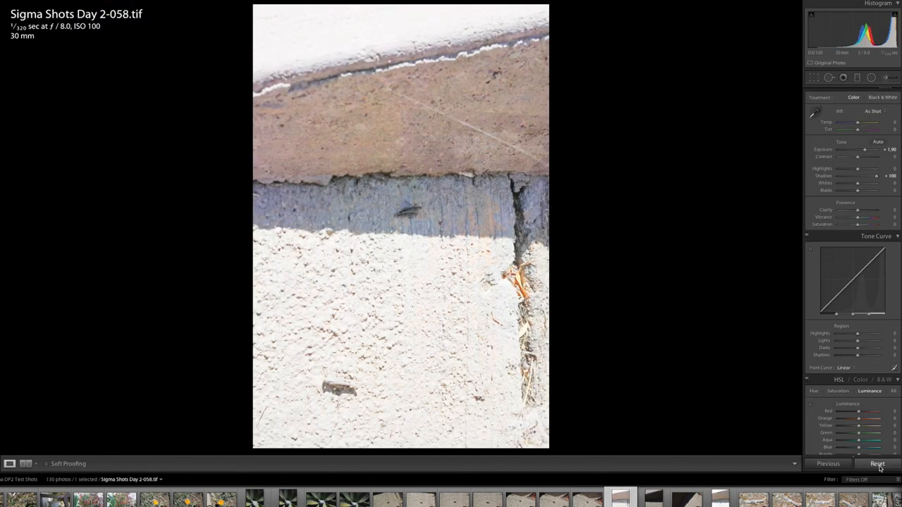
# Reset the Sigma Shots Day 2-058 grasshopper photo, then lift its Shadows and Exposure to brighten the wall.
pyautogui.click(877, 464)
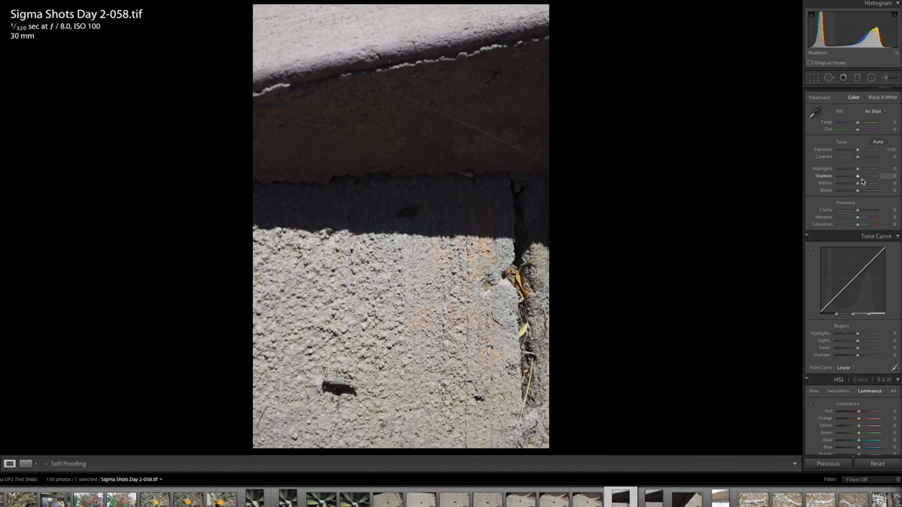
pyautogui.moveTo(858, 175); pyautogui.dragTo(877, 175)
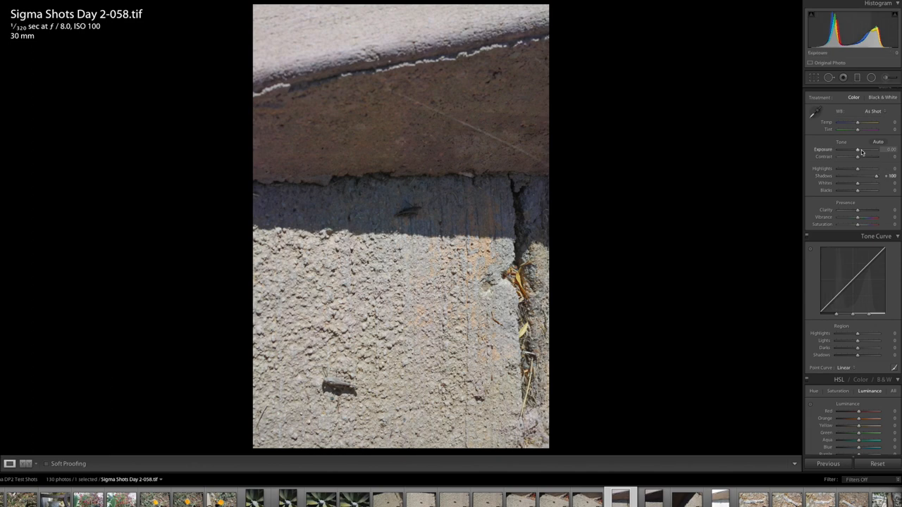
pyautogui.moveTo(857, 149); pyautogui.dragTo(862, 149)
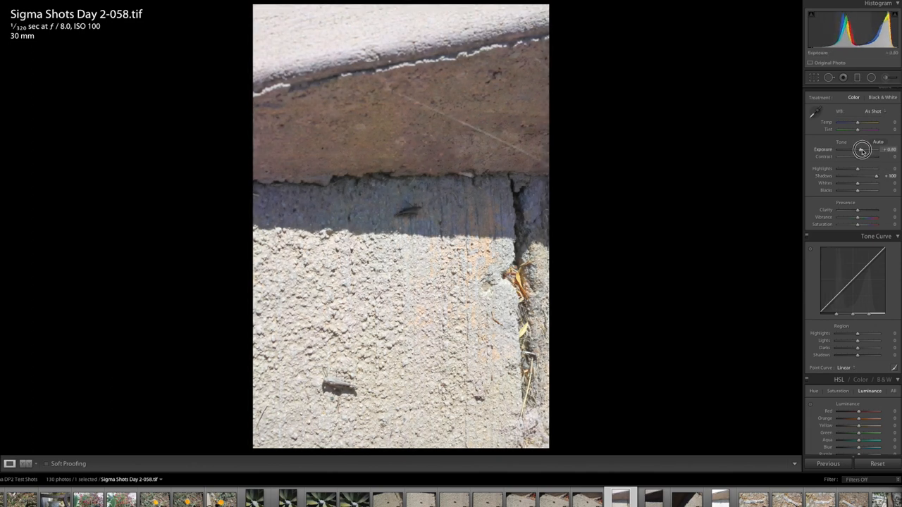
pyautogui.moveTo(857, 150); pyautogui.dragTo(863, 149)
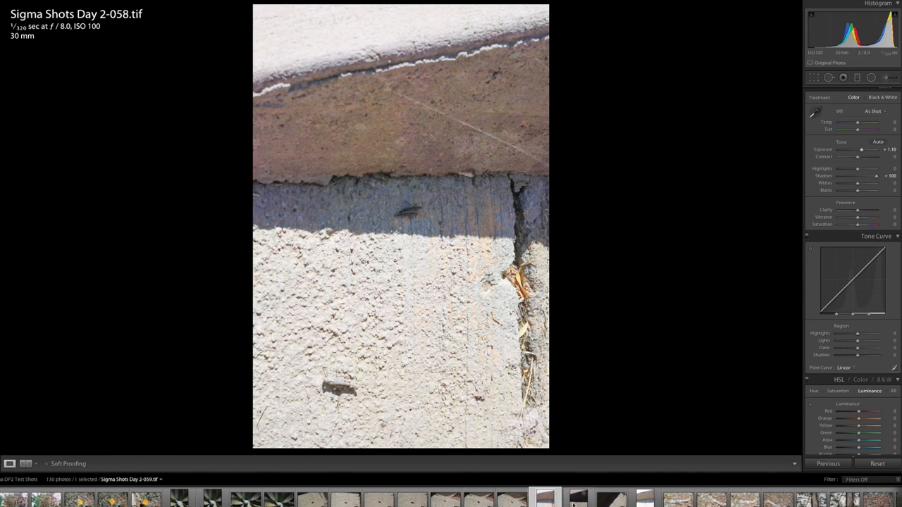
# Move along the filmstrip to the first orange poppy photo, Sigma Shots Day 2-070.
pyautogui.hscroll(3)
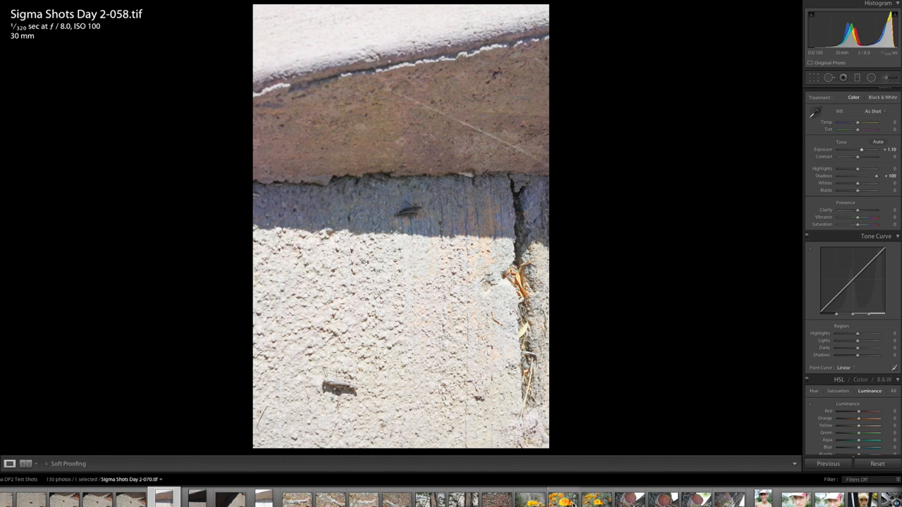
pyautogui.click(562, 499)
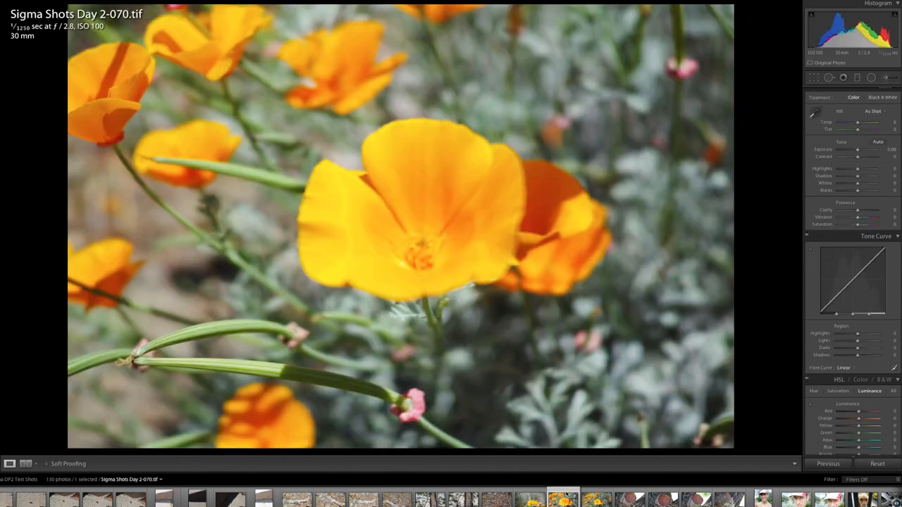
# Select the Sigma Shots Day 2-071 poppy, magnify its petals and raise the Exposure.
pyautogui.click(595, 499)
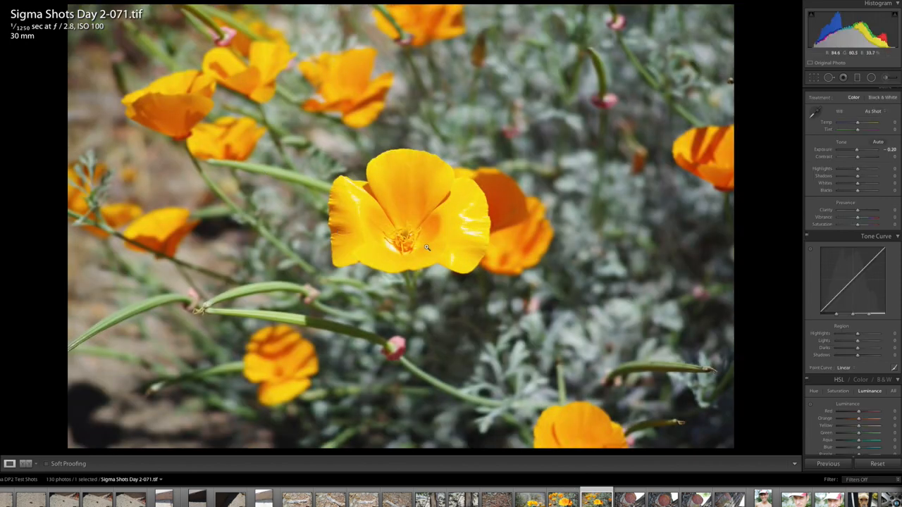
pyautogui.click(426, 246)
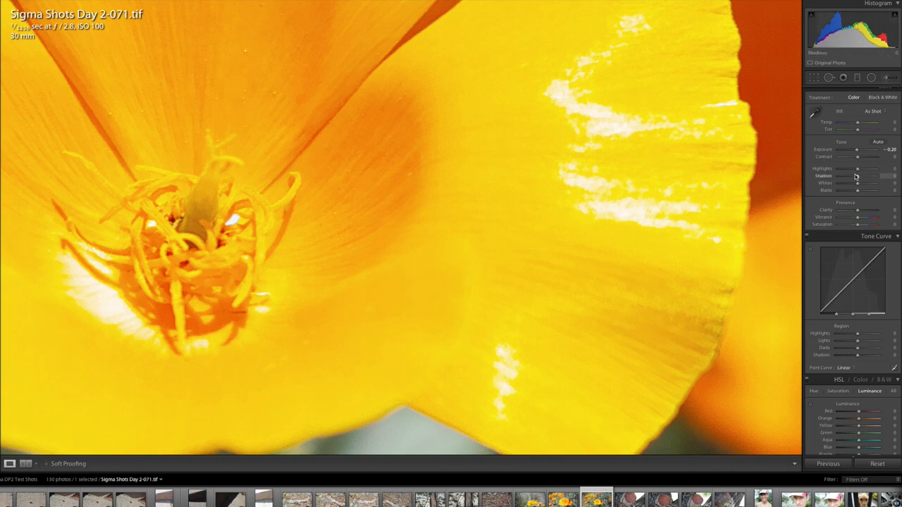
pyautogui.moveTo(857, 149); pyautogui.dragTo(851, 151)
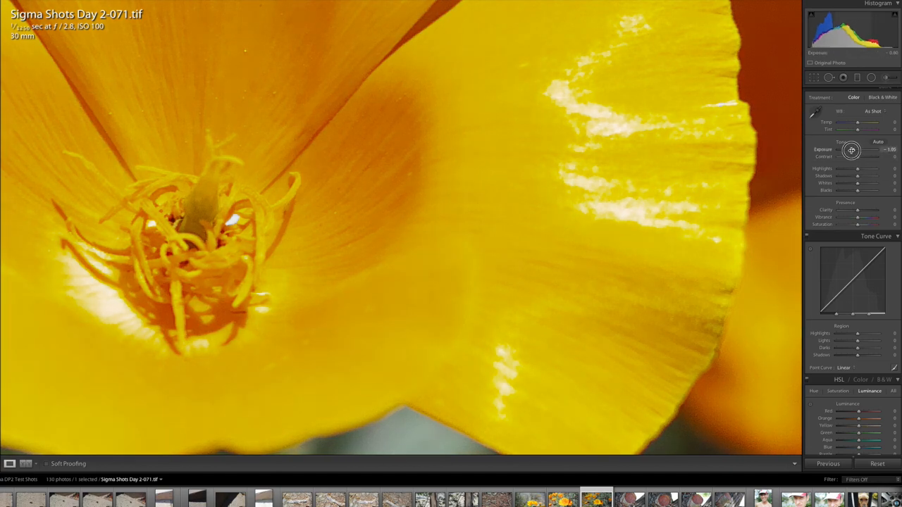
pyautogui.moveTo(851, 150); pyautogui.dragTo(855, 150)
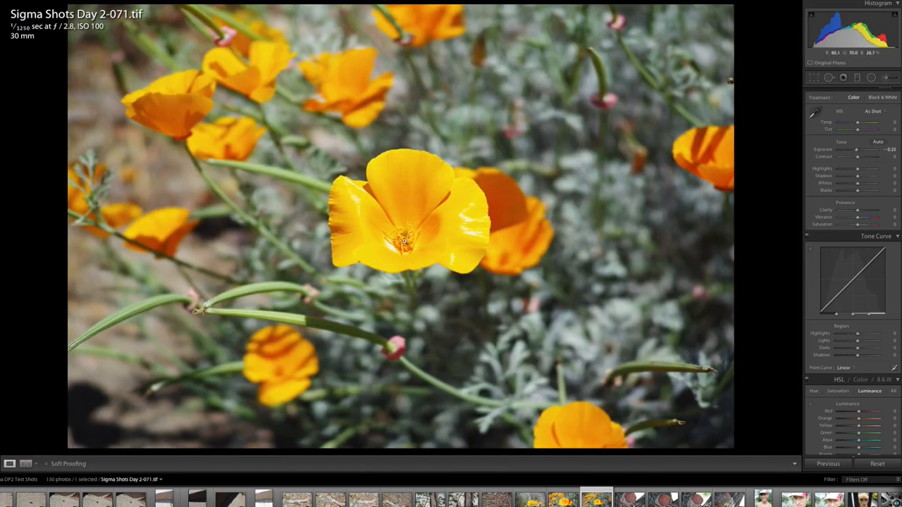
# Zoom into the poppy's centre, brighten its Exposure further, then return to full view and select DP2Q0001.tif.
pyautogui.click(406, 239)
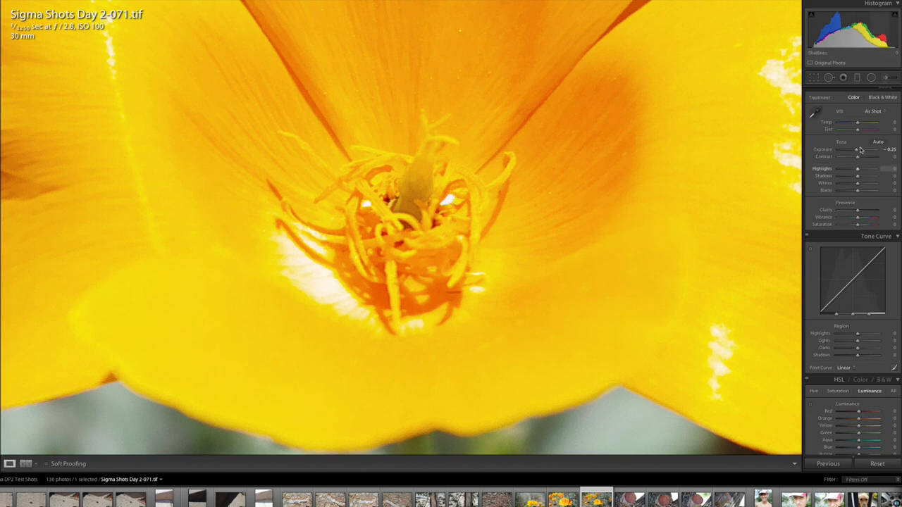
pyautogui.moveTo(857, 150); pyautogui.dragTo(863, 149)
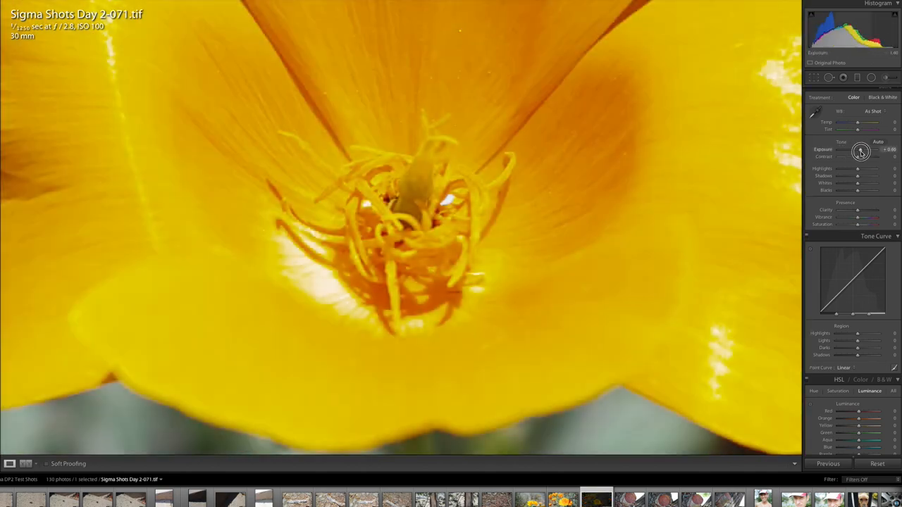
pyautogui.moveTo(860, 151); pyautogui.dragTo(874, 151)
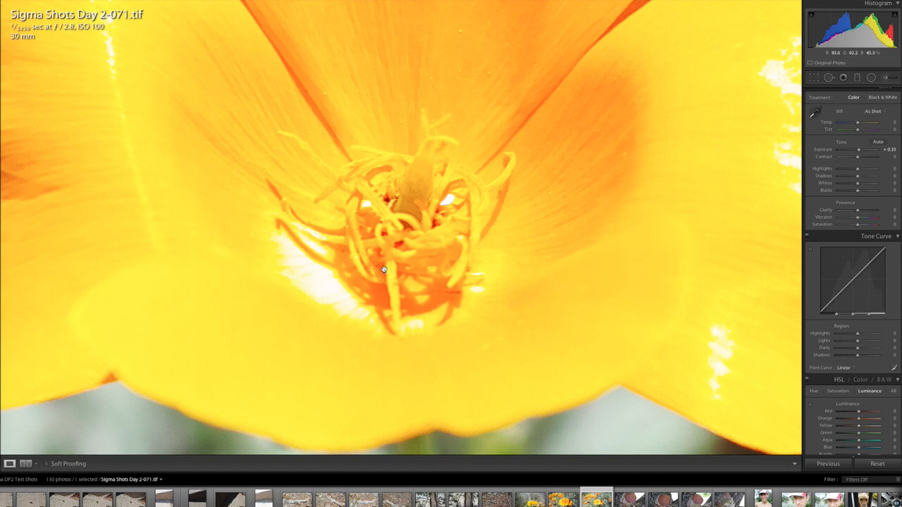
pyautogui.click(385, 268)
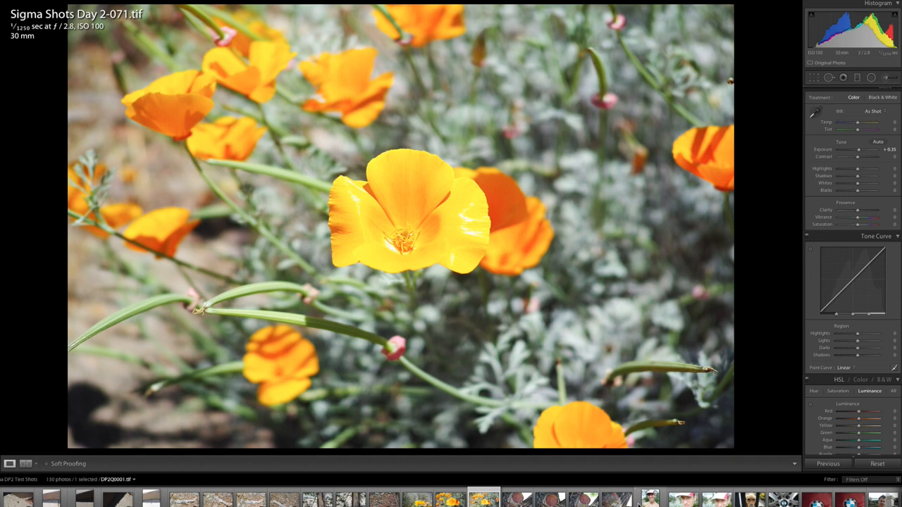
pyautogui.click(649, 499)
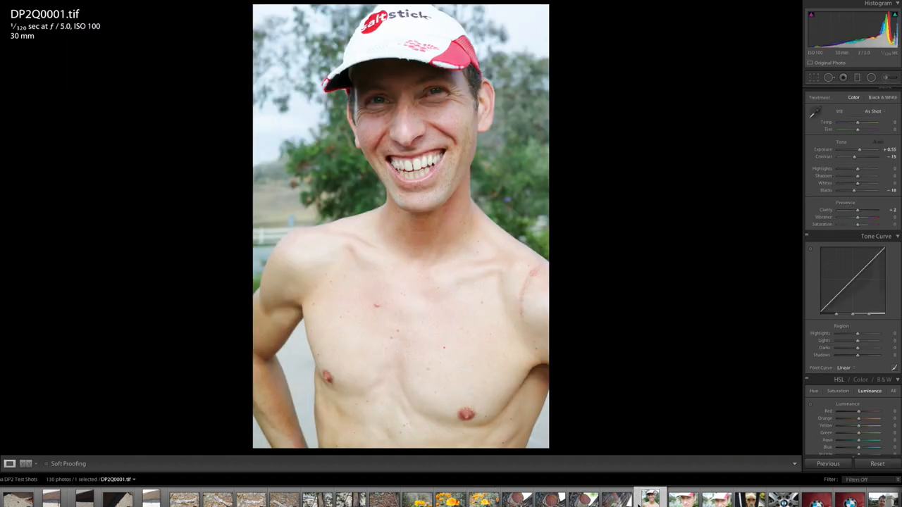